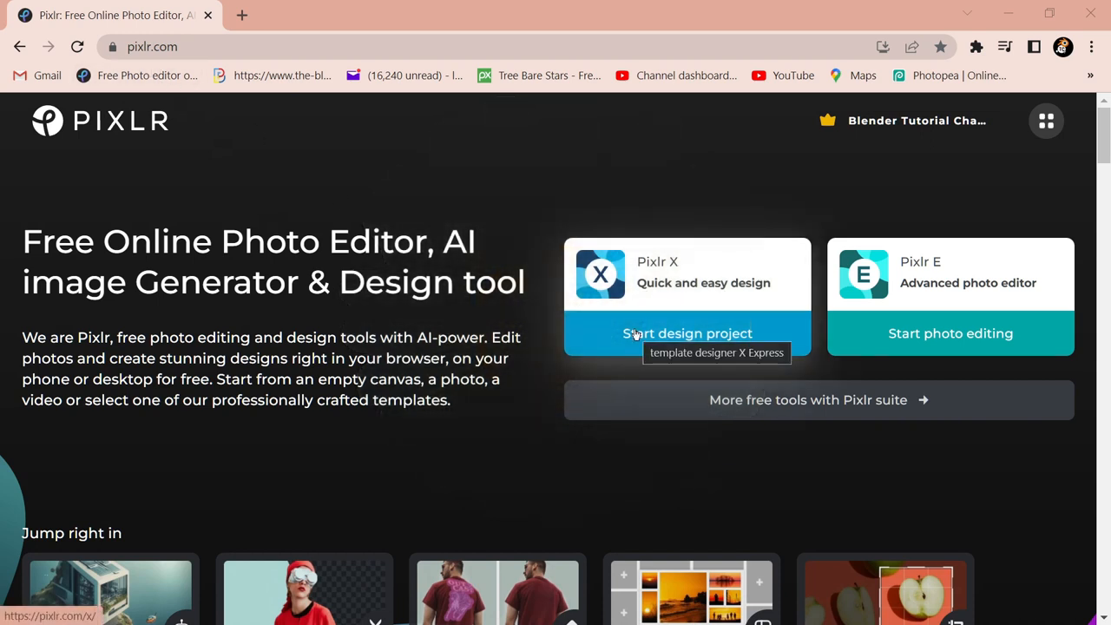
{"action": "mouse_move", "coordinate": [482, 358]}
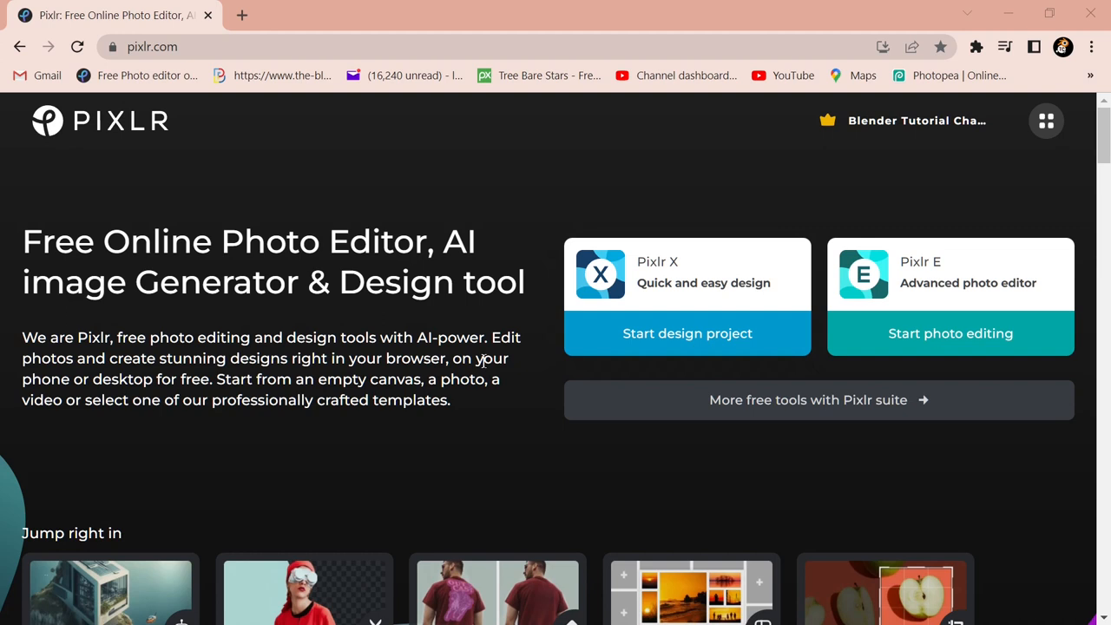
{"action": "mouse_move", "coordinate": [694, 317]}
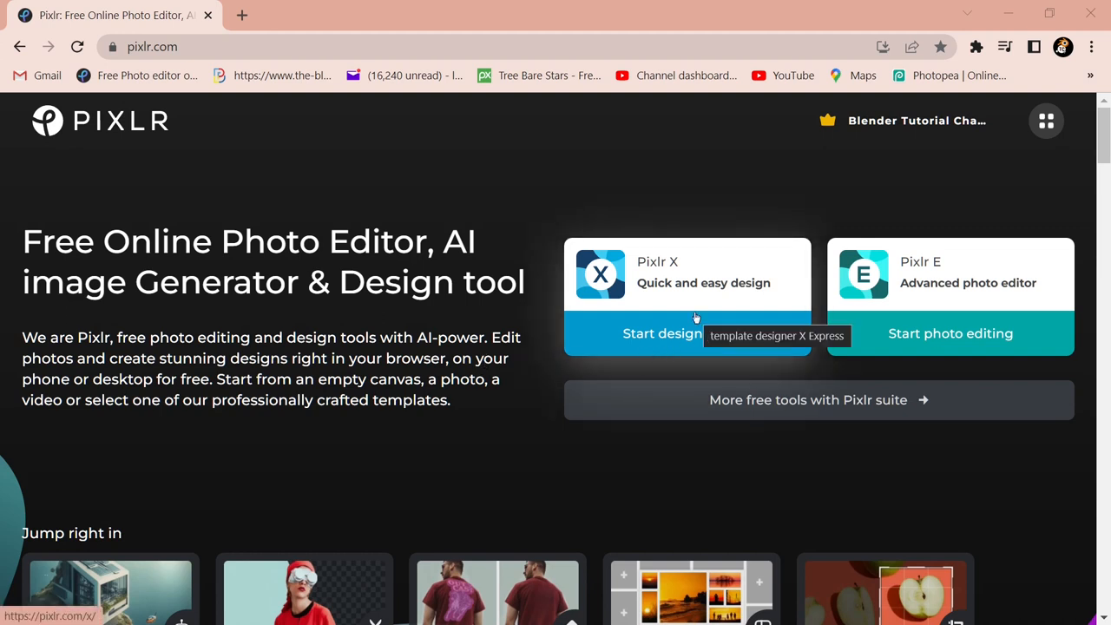
Step: Launch Pixlr X using 'Start design project' on the Pixlr homepage
{"action": "left_click", "coordinate": [661, 334]}
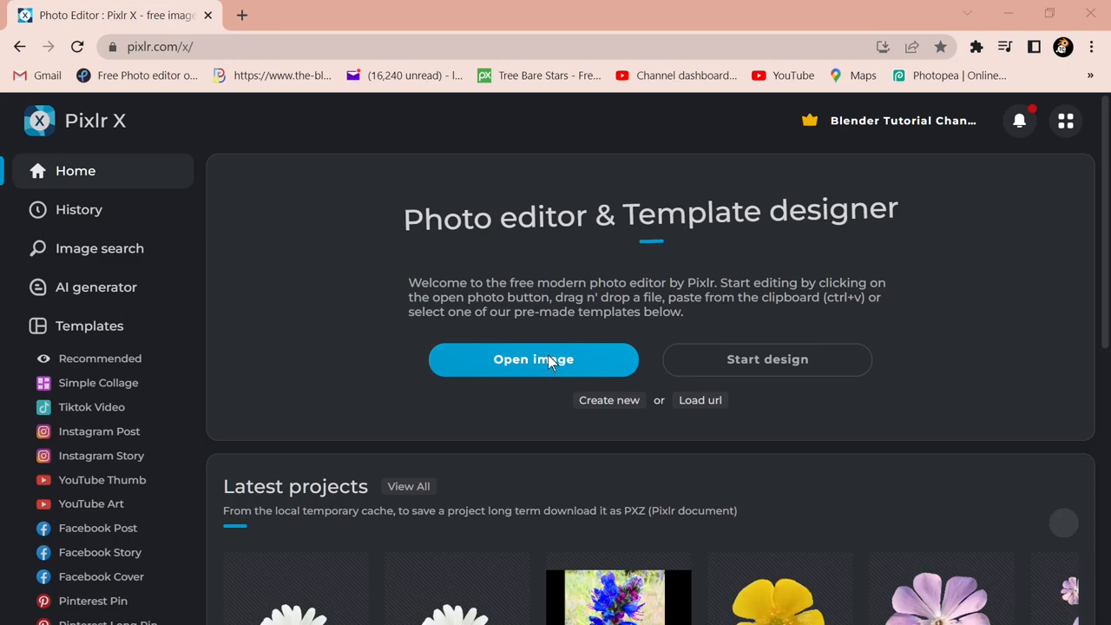
Step: Open the photo of the white daisy in grass for editing
{"action": "left_click", "coordinate": [532, 358]}
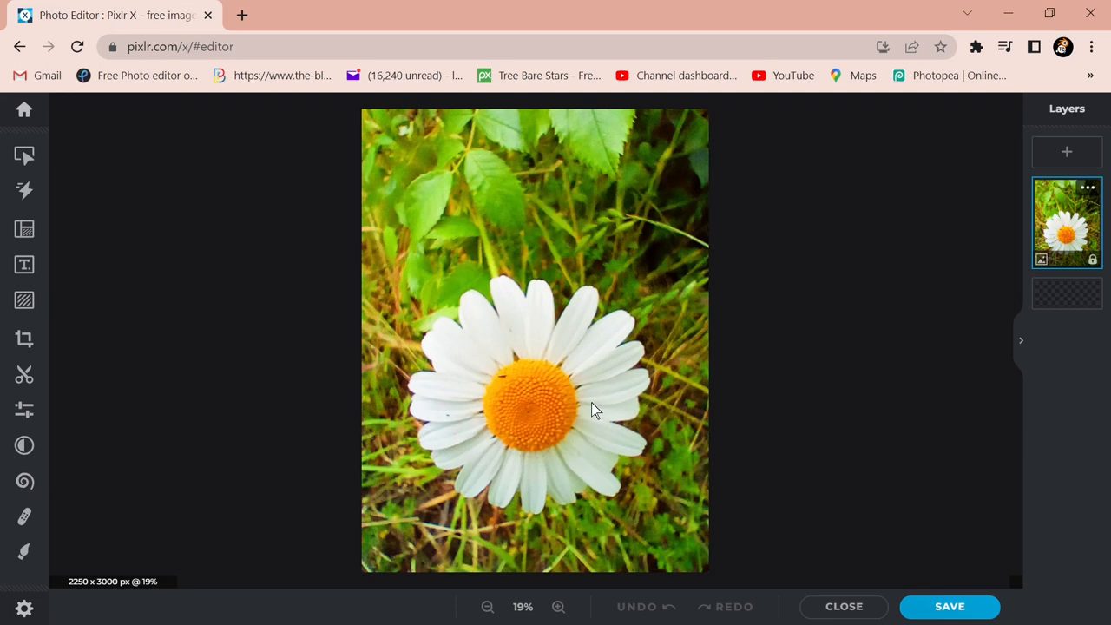
{"action": "mouse_move", "coordinate": [508, 401]}
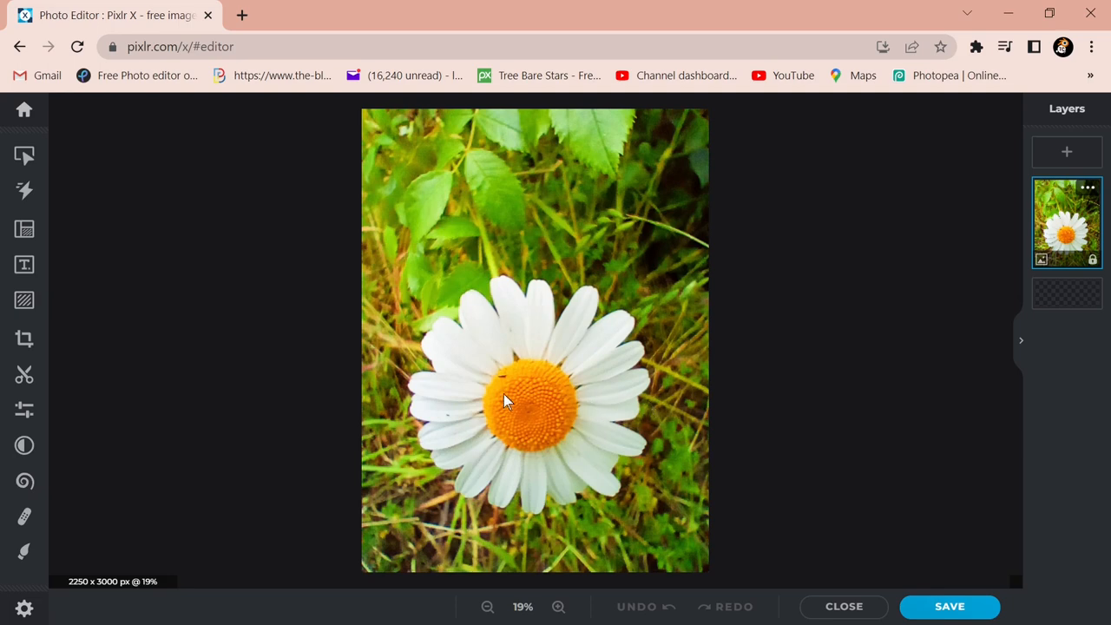
{"action": "mouse_move", "coordinate": [517, 364]}
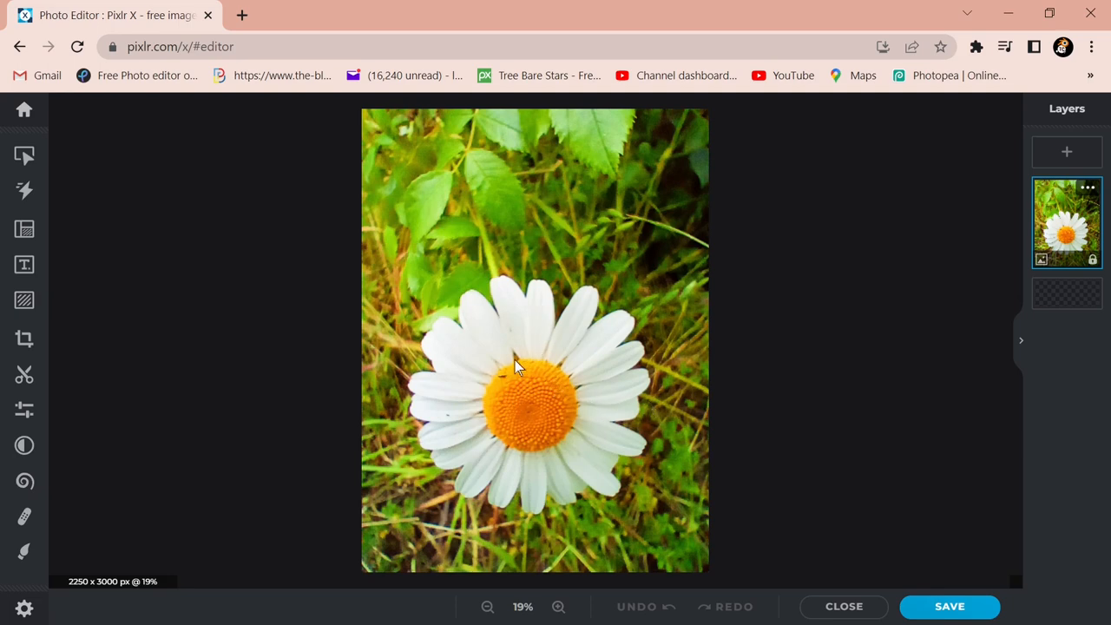
{"action": "mouse_move", "coordinate": [577, 412]}
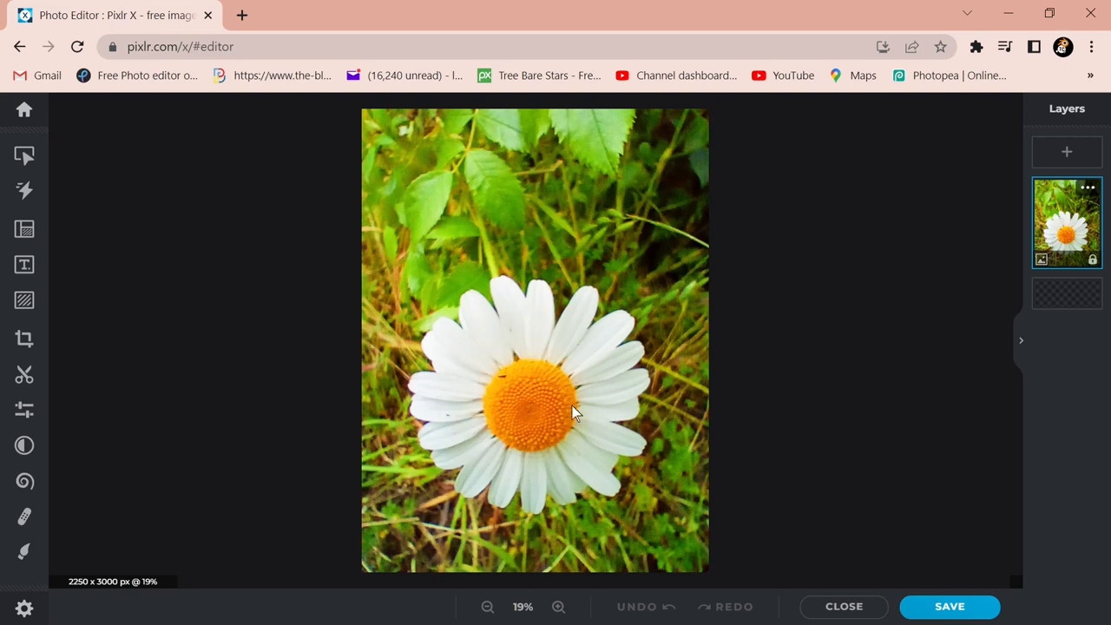
{"action": "mouse_move", "coordinate": [708, 425]}
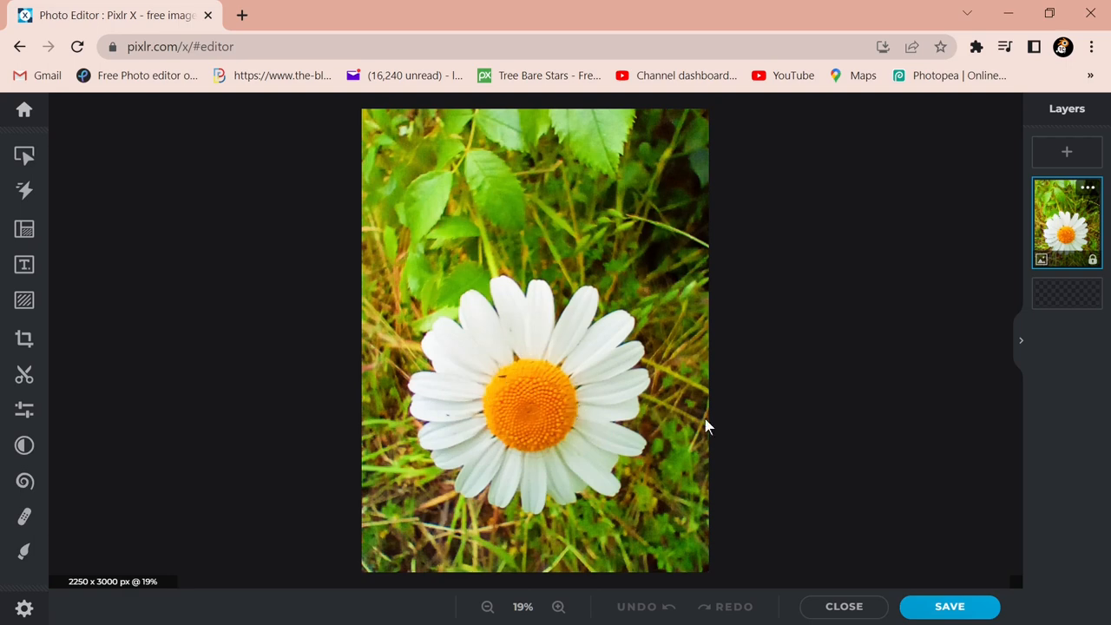
{"action": "mouse_move", "coordinate": [25, 374]}
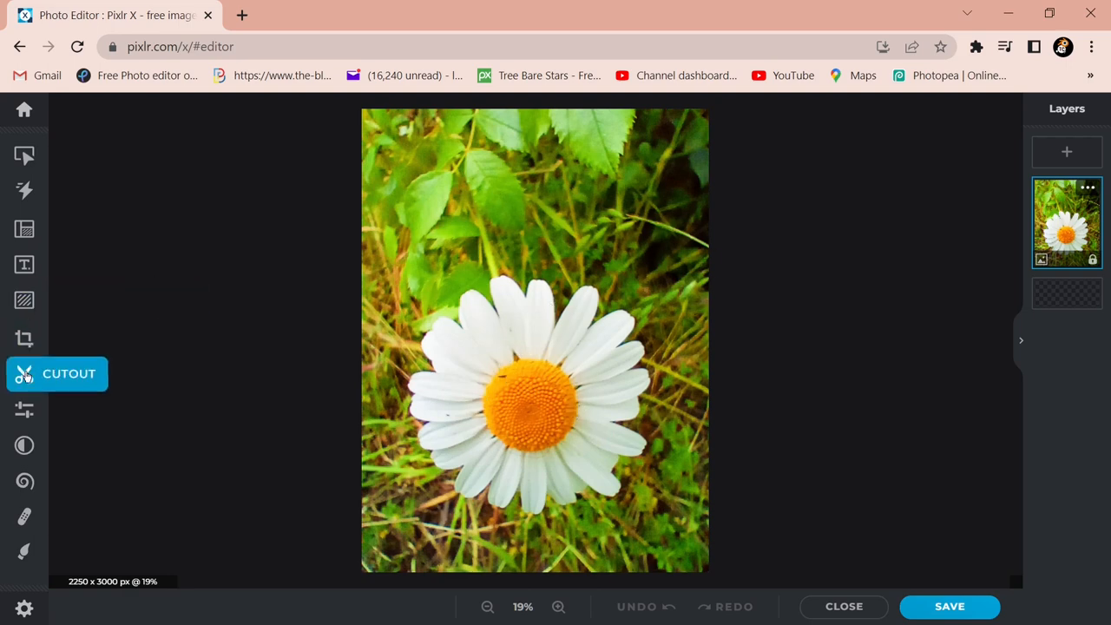
Step: Open the Cutout tool with its AI and manual cutout options
{"action": "left_click", "coordinate": [56, 373]}
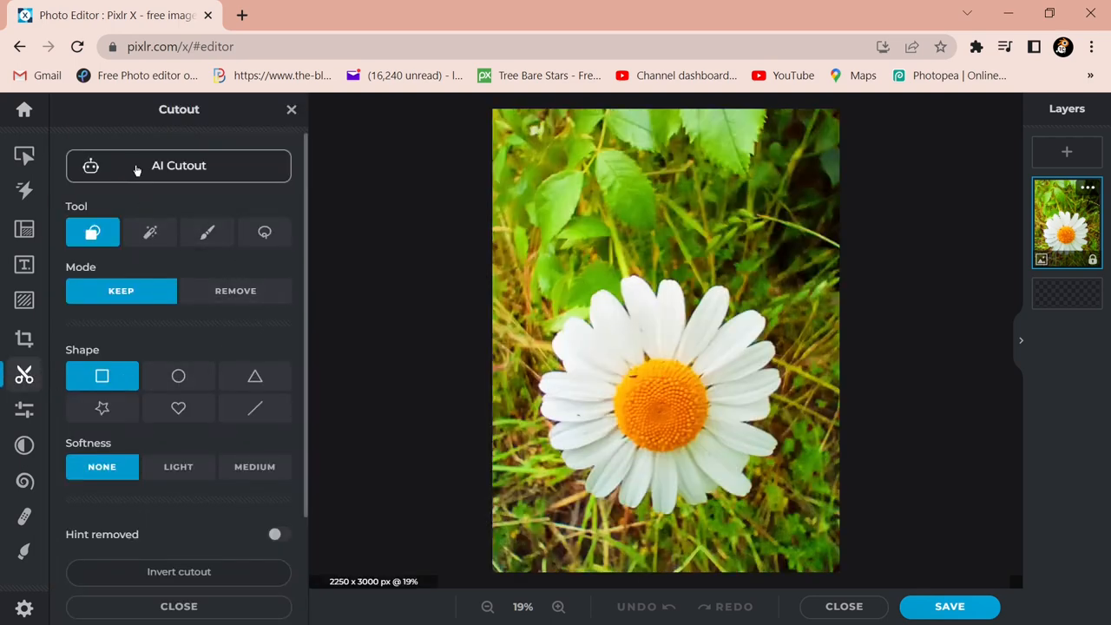
Step: Remove the grass with AI Cutout, then start saving as a transparent PNG
{"action": "left_click", "coordinate": [178, 165]}
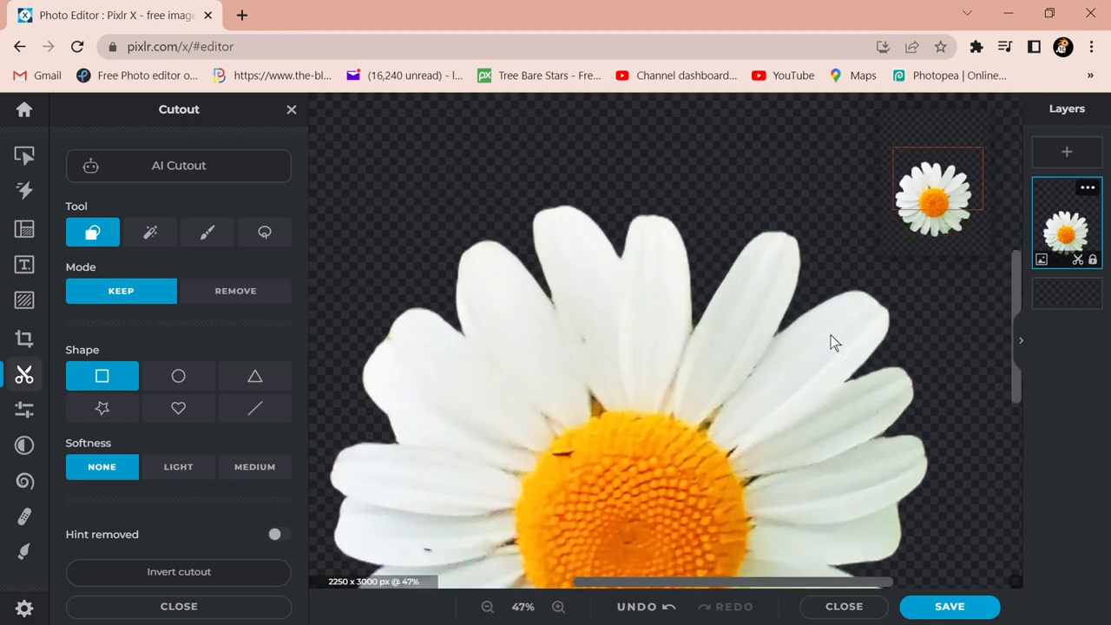
{"action": "left_click", "coordinate": [488, 607]}
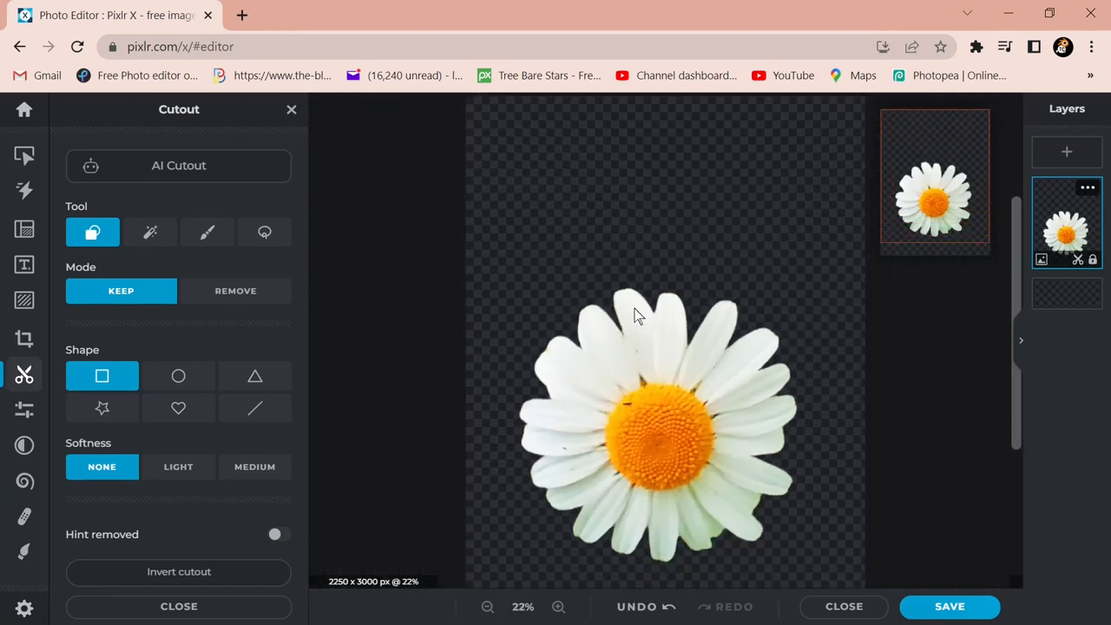
{"action": "scroll", "scroll_direction": "down", "scroll_amount": 3}
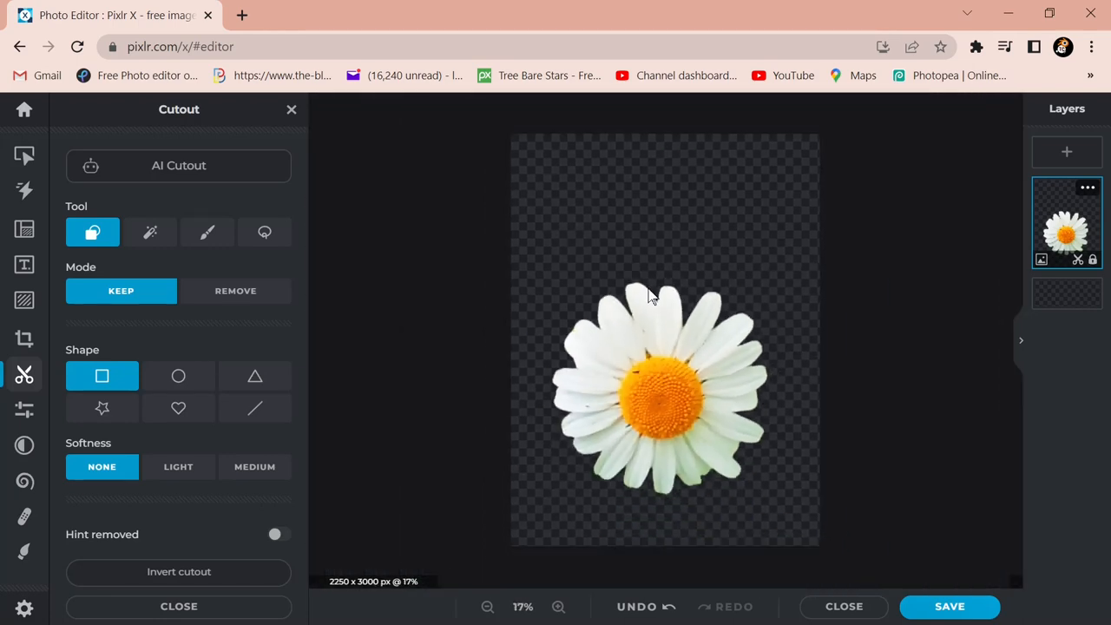
{"action": "mouse_move", "coordinate": [603, 210]}
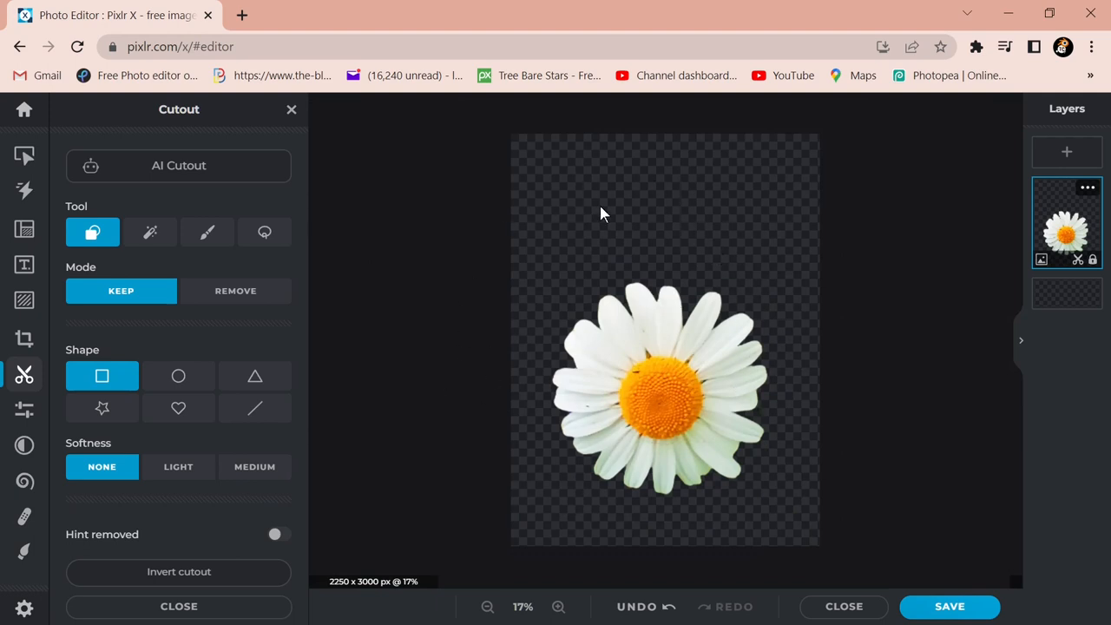
{"action": "mouse_move", "coordinate": [534, 400]}
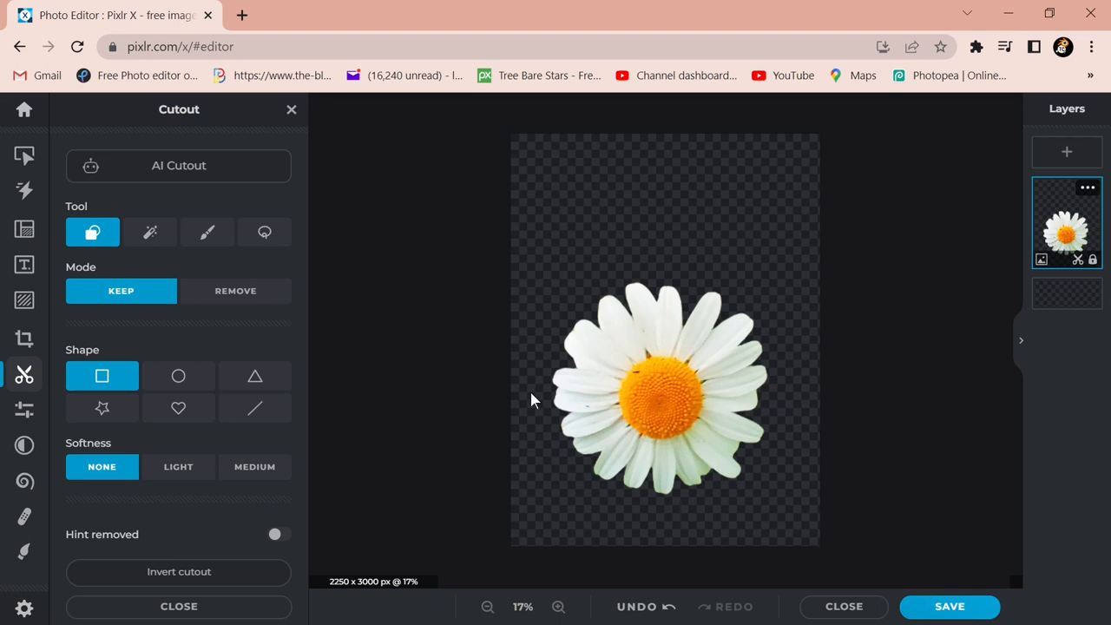
{"action": "left_click", "coordinate": [949, 605]}
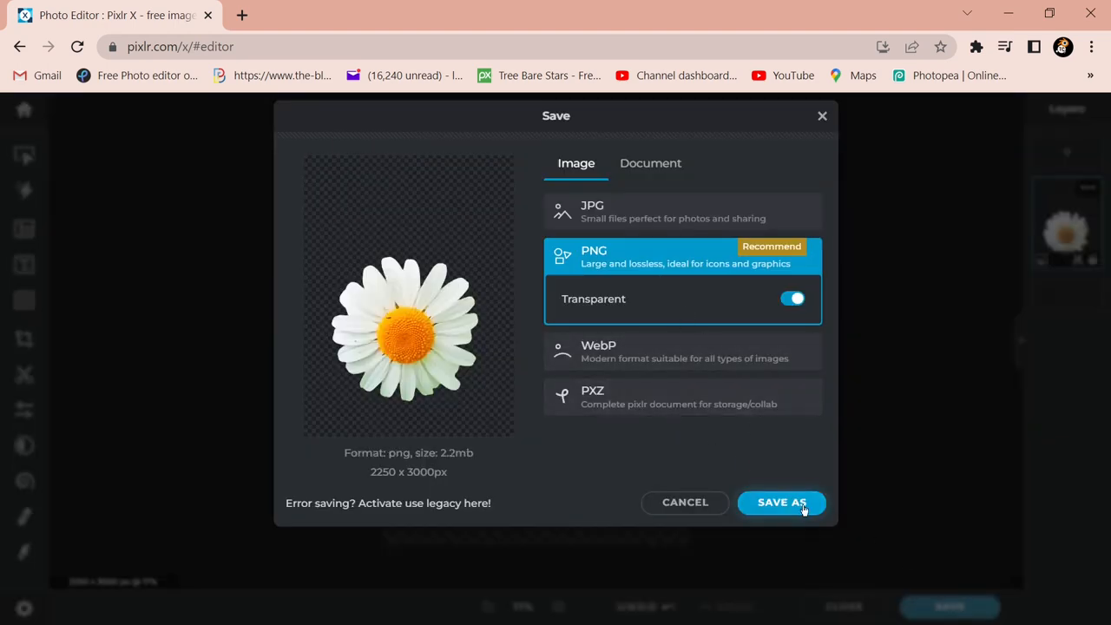
{"action": "left_click", "coordinate": [781, 501]}
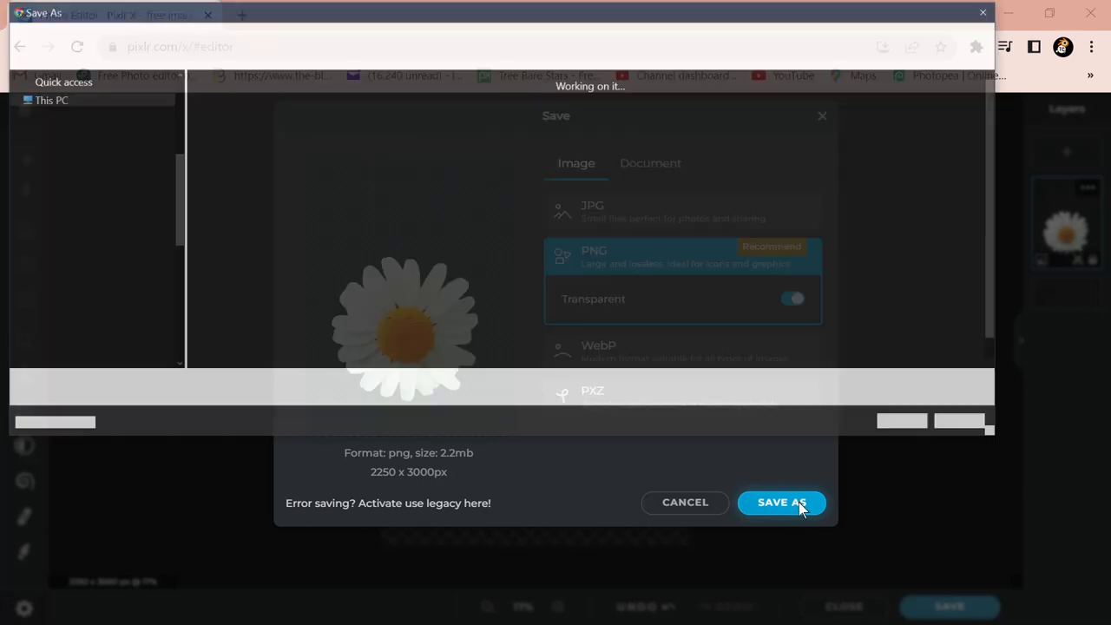
Step: Save the cutout as 'Daisy png' in the 00 textures folder and close the save window
{"action": "left_click", "coordinate": [781, 502]}
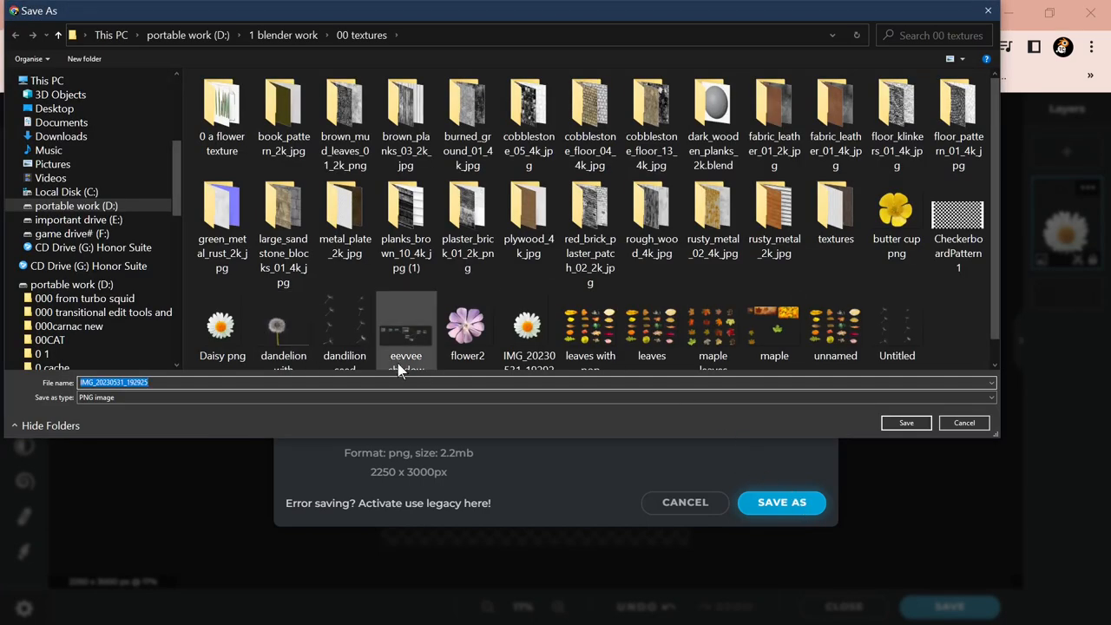
{"action": "mouse_move", "coordinate": [798, 430]}
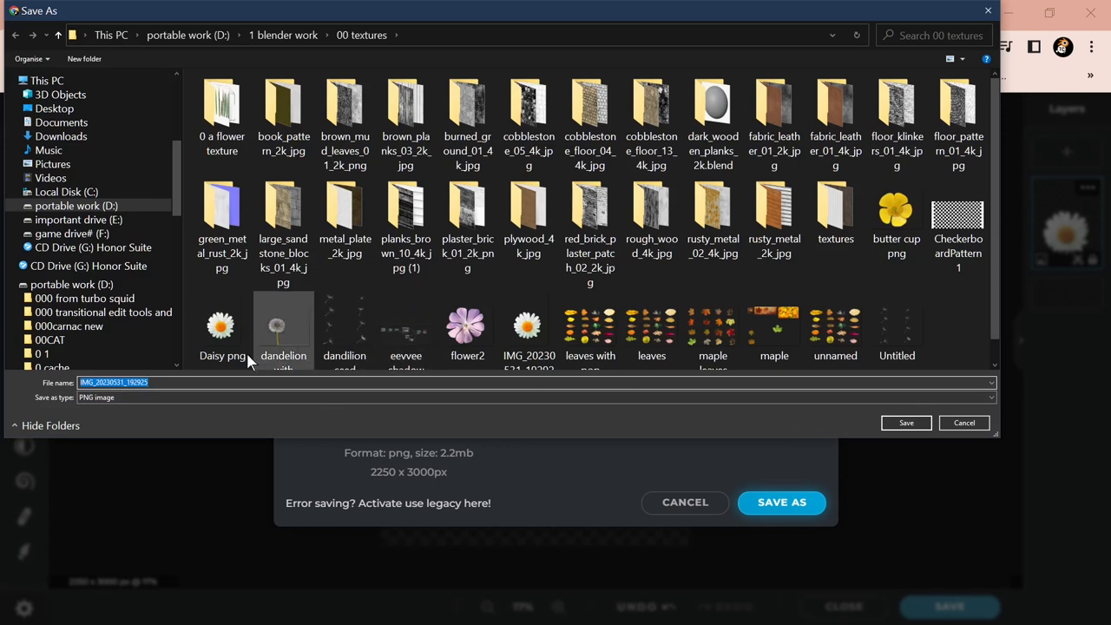
{"action": "left_click", "coordinate": [222, 308]}
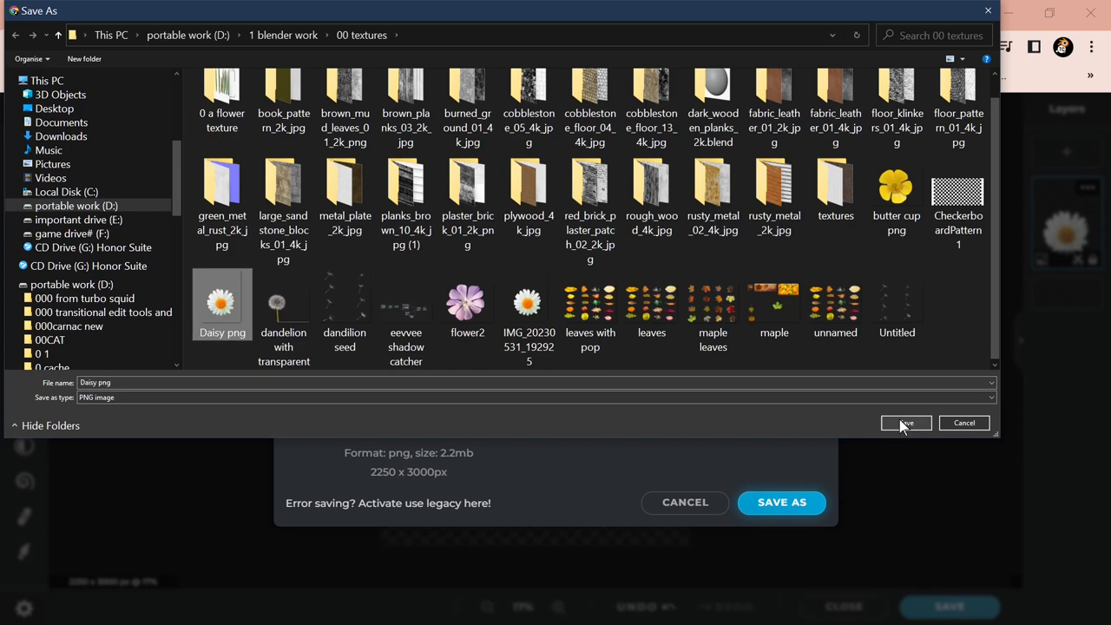
{"action": "left_click", "coordinate": [906, 422]}
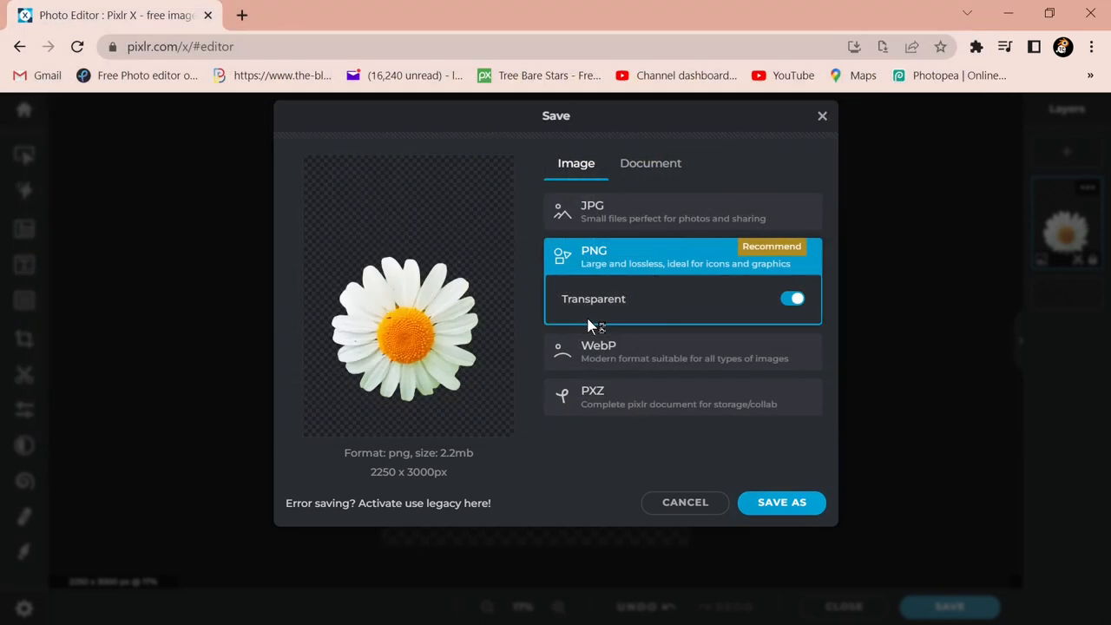
{"action": "left_click", "coordinate": [684, 502]}
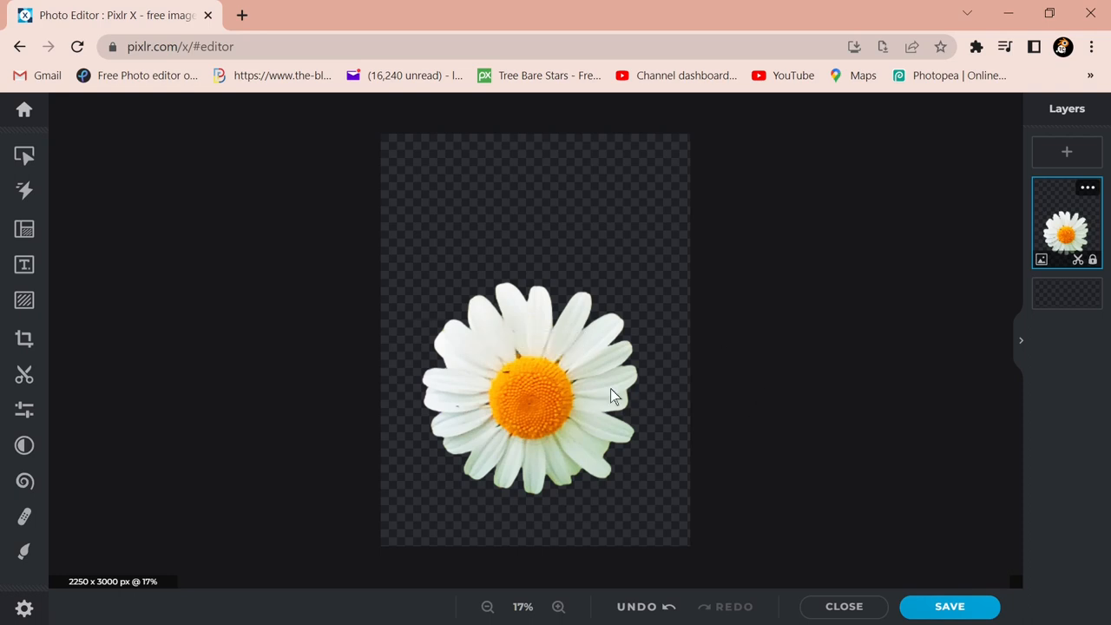